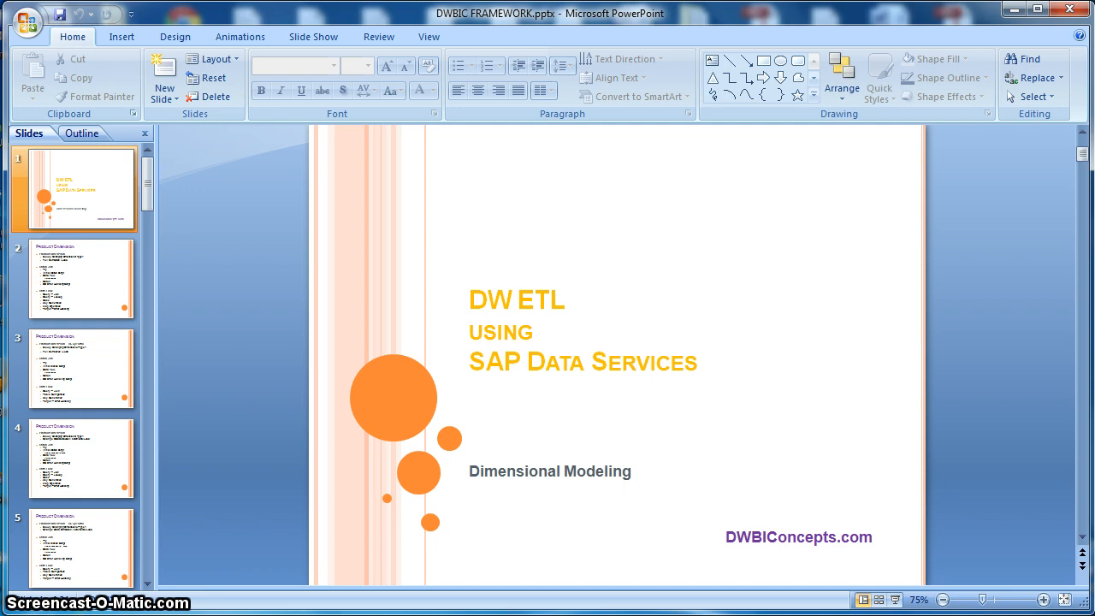
Step: Select slide 2 to show the Product Dimension slide with its batch job and data flow steps
{"action": "left_click", "coordinate": [81, 278]}
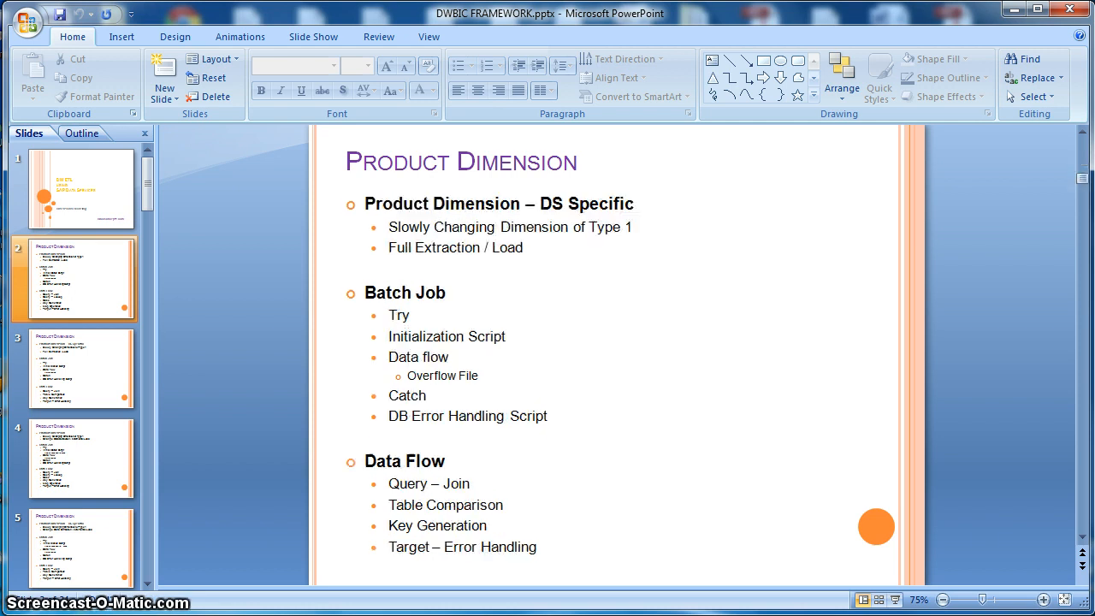
Step: Advance to slide 6, the Date Dimension slide with its date-generation data flow
{"action": "left_click", "coordinate": [80, 368]}
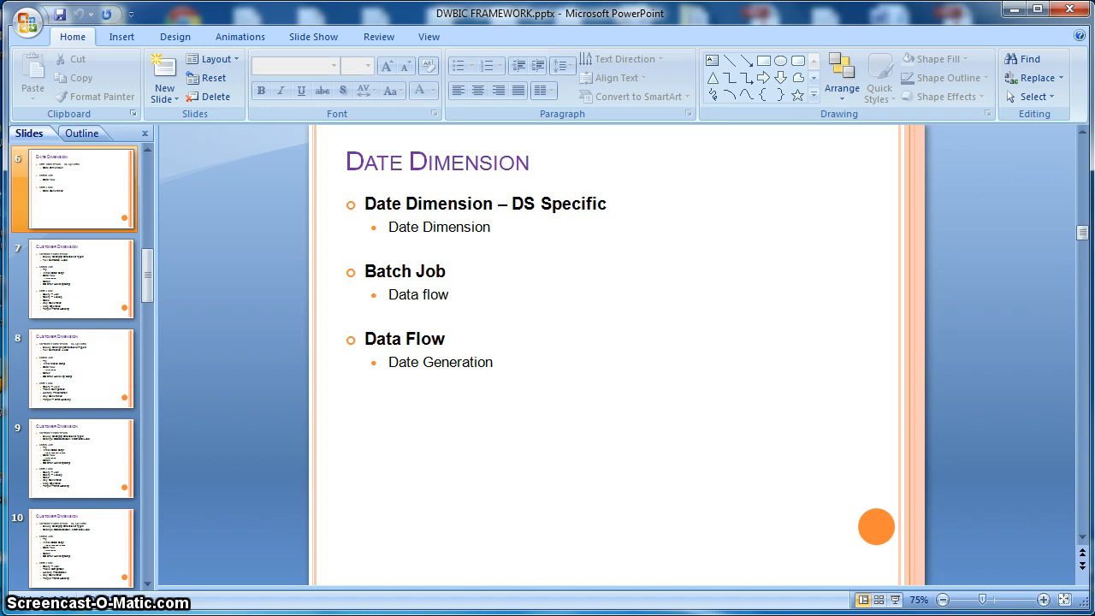
Step: Jump to slide 11, Customer Dimension, covering SCD Type 2 lookups and incremental load
{"action": "left_click", "coordinate": [81, 279]}
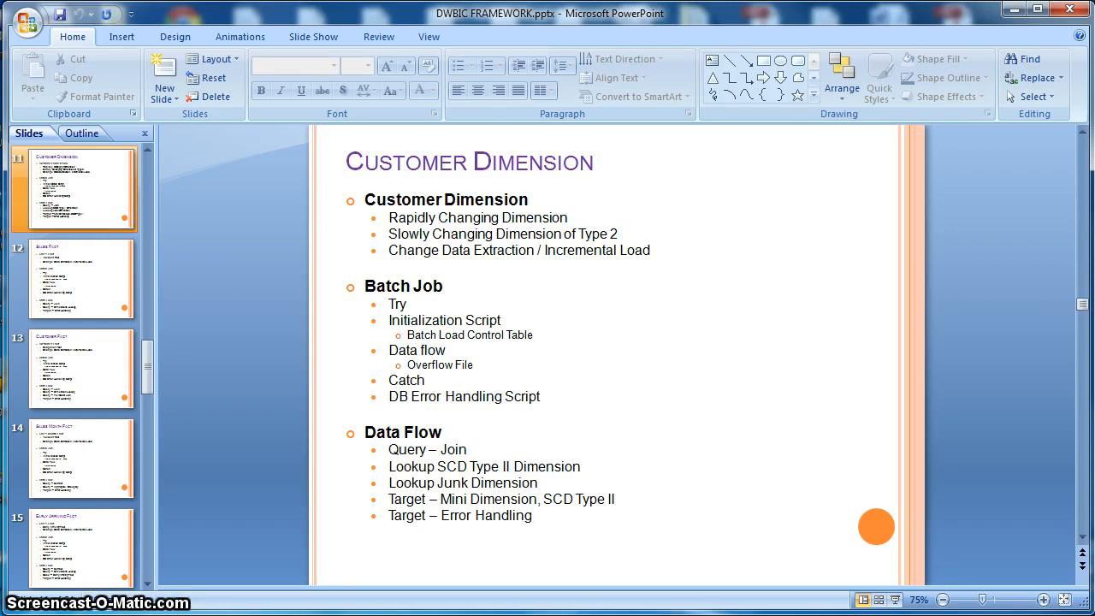
Step: View the Sales Fact, Customer Fact and Sales Month Fact slides, then slide 18, ETL Cases
{"action": "left_click", "coordinate": [81, 279]}
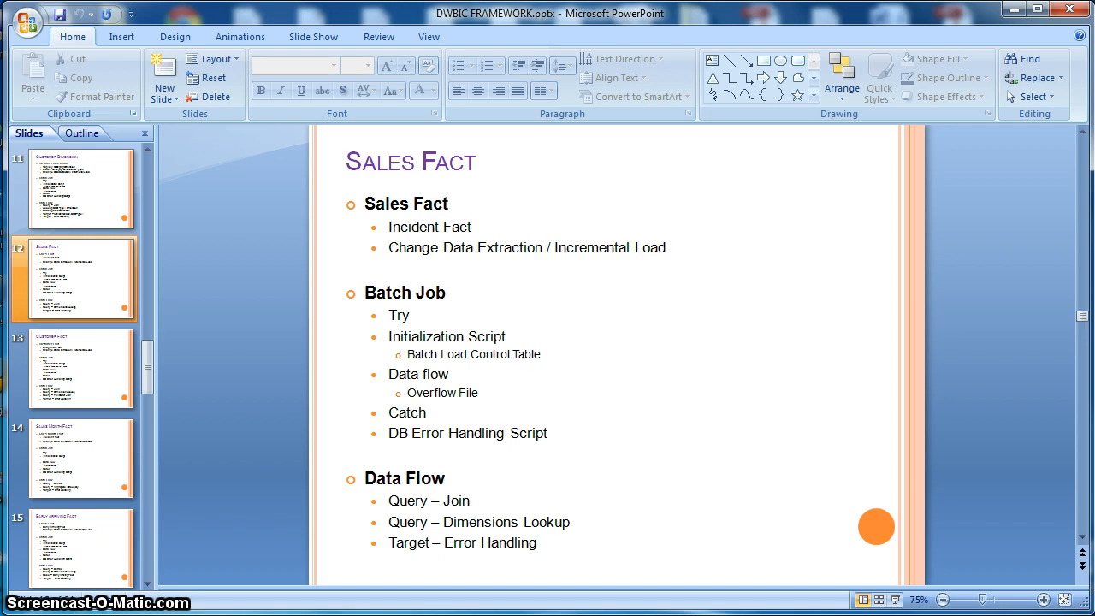
{"action": "left_click", "coordinate": [73, 368]}
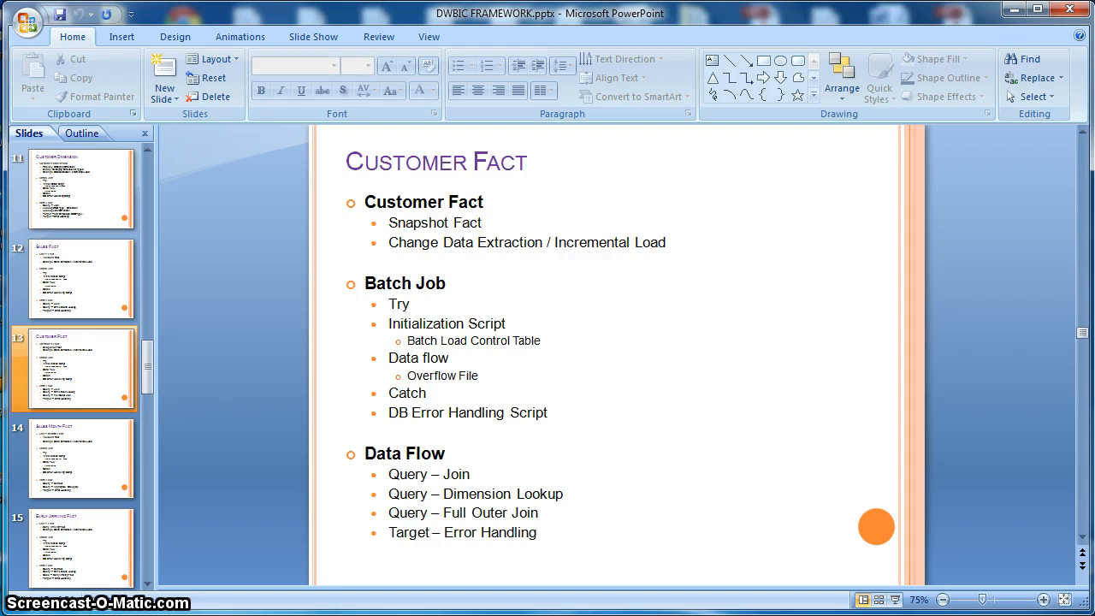
{"action": "left_click", "coordinate": [81, 458]}
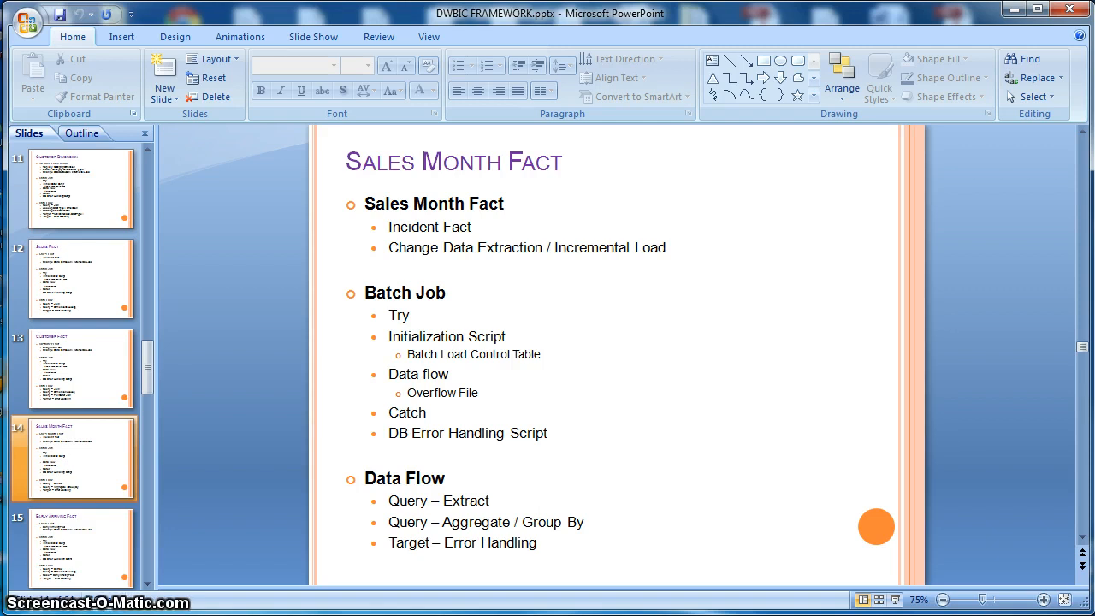
{"action": "left_click", "coordinate": [81, 548]}
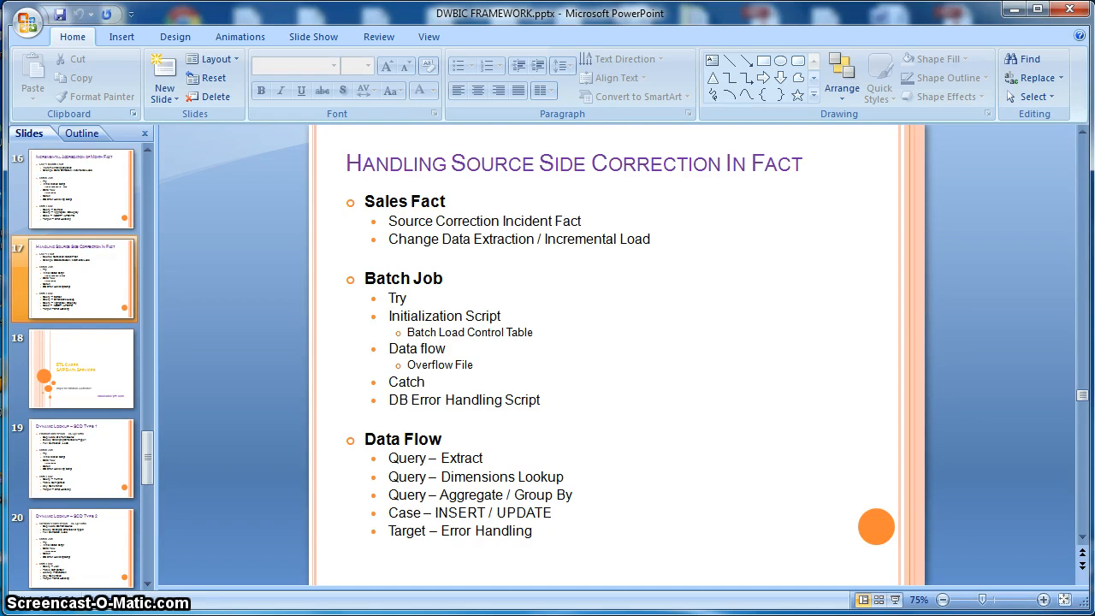
{"action": "left_click", "coordinate": [81, 368]}
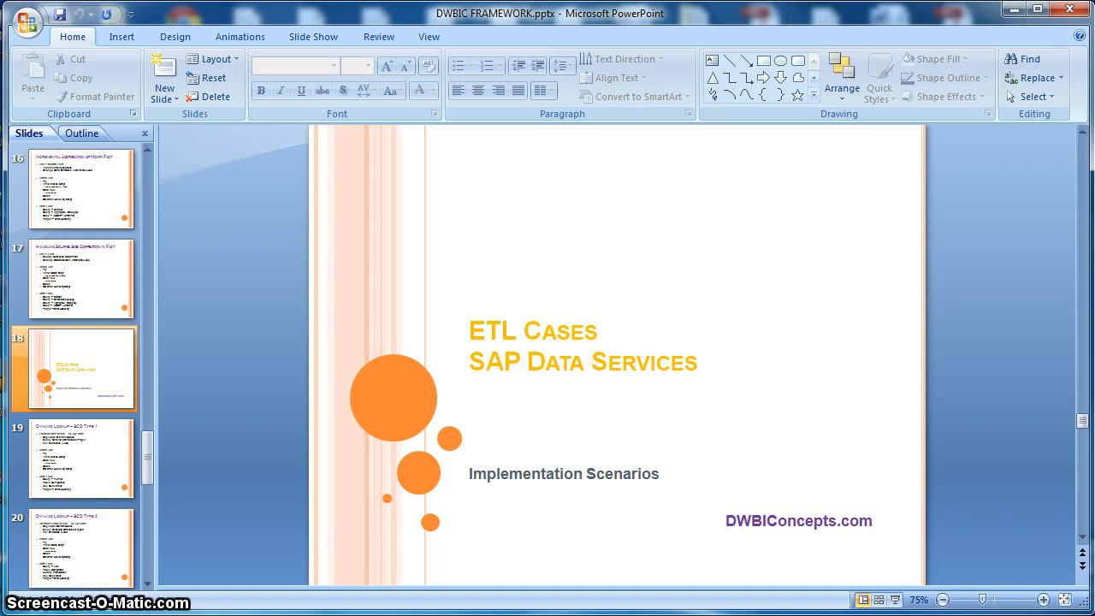
Step: Step through the ETL case slides, including Constraint Based Loading, to slide 23, ETL Framework
{"action": "left_click", "coordinate": [81, 458]}
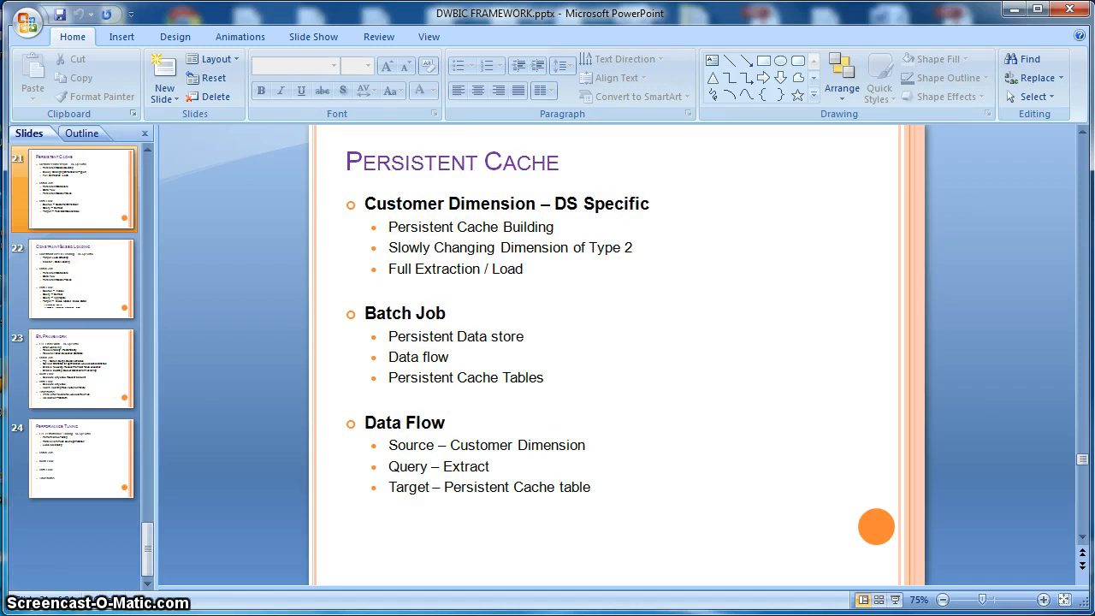
{"action": "left_click", "coordinate": [73, 280]}
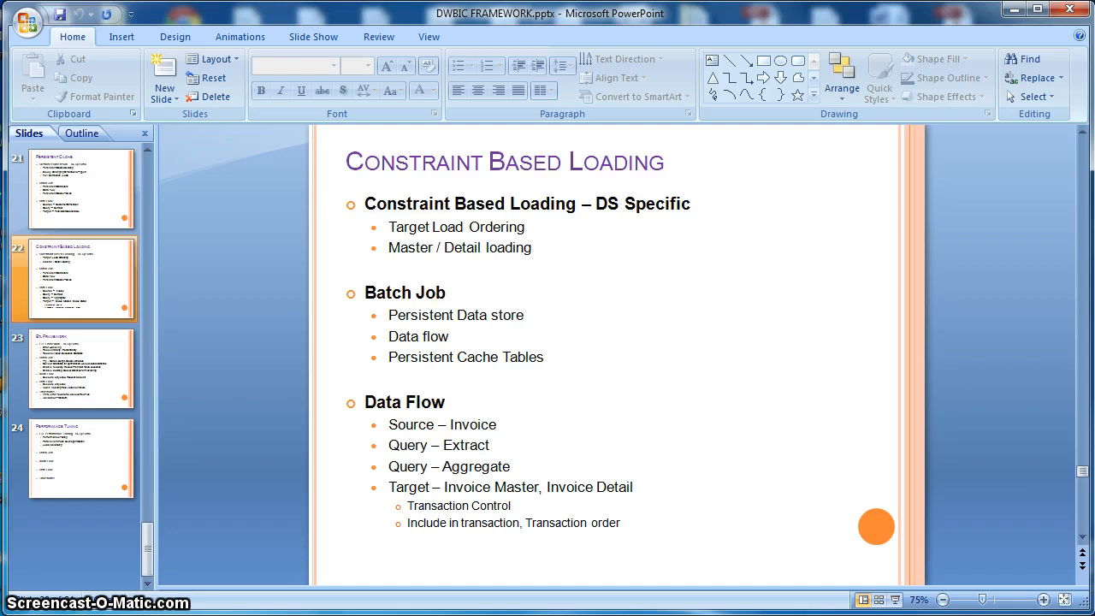
{"action": "left_click", "coordinate": [81, 369]}
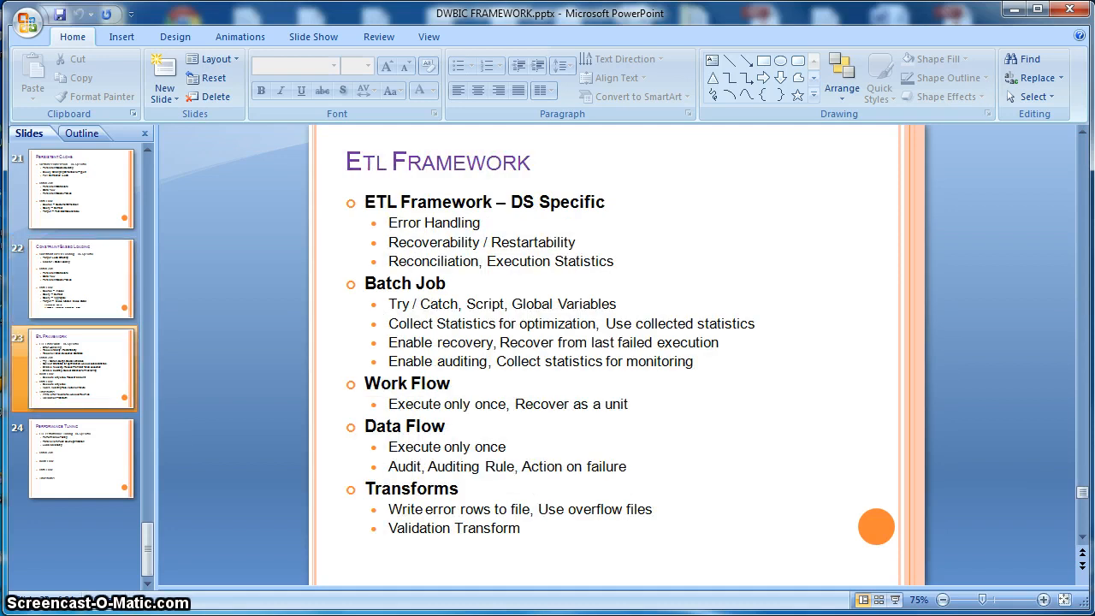